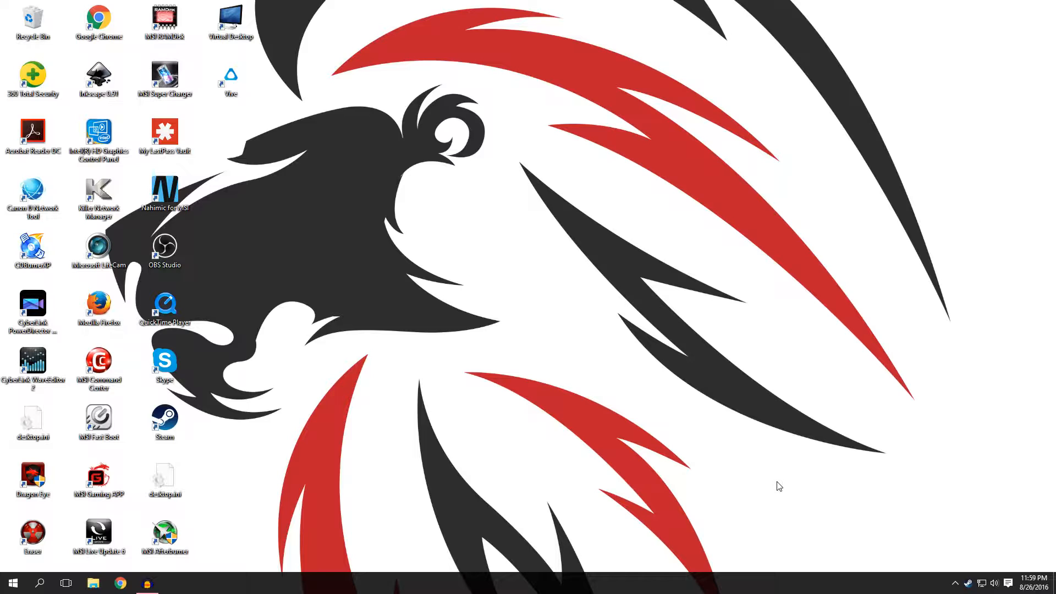
{"action": "mouse_move", "coordinate": [257, 292]}
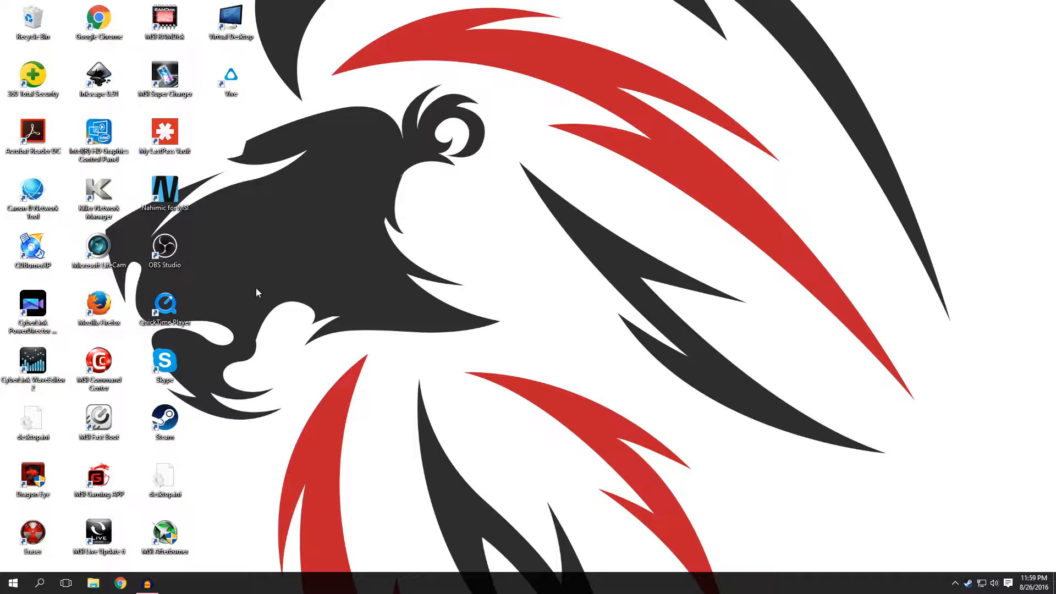
{"action": "mouse_move", "coordinate": [162, 277]}
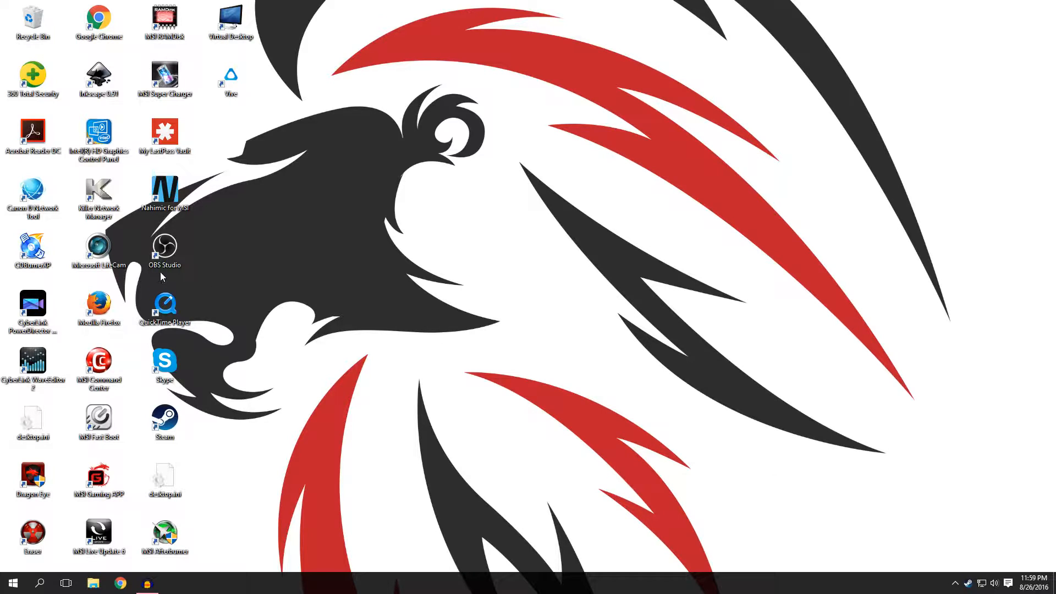
Step: Launch OBS Studio from its desktop shortcut and maximize the window
{"action": "left_click", "coordinate": [165, 245]}
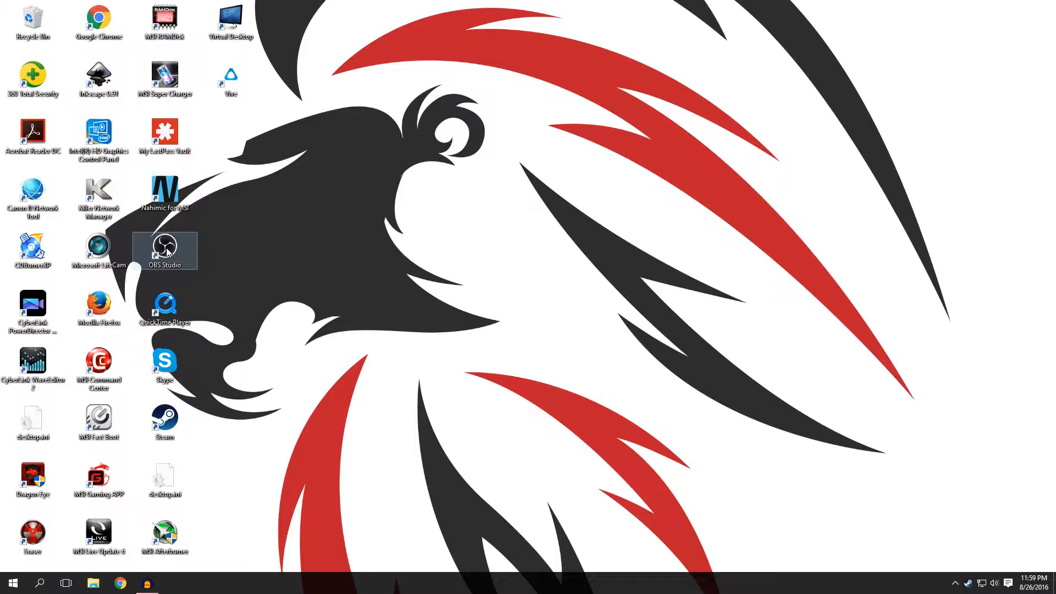
{"action": "mouse_move", "coordinate": [405, 140]}
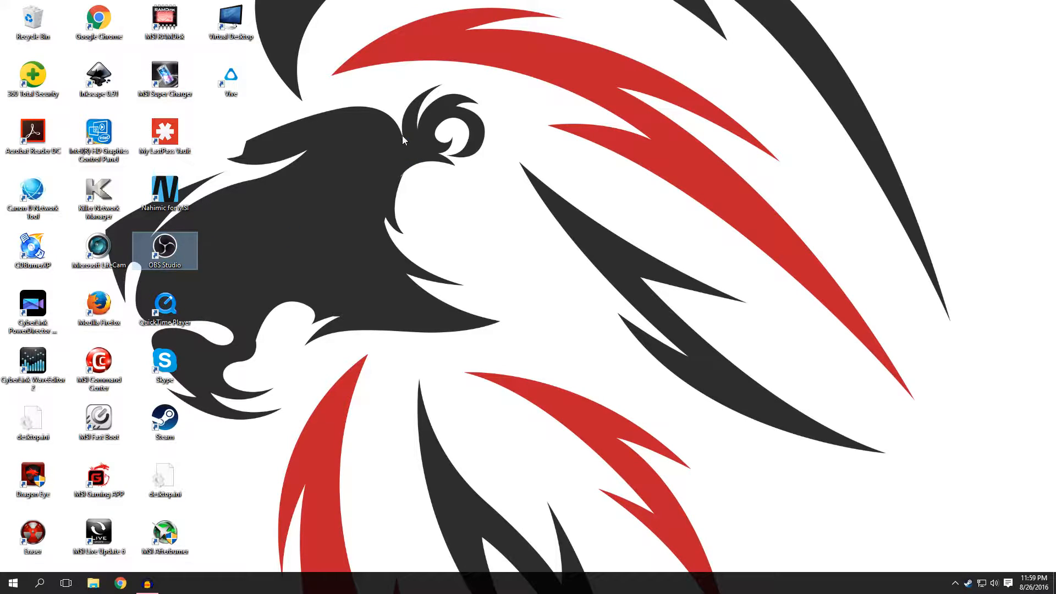
{"action": "double_click", "coordinate": [164, 250]}
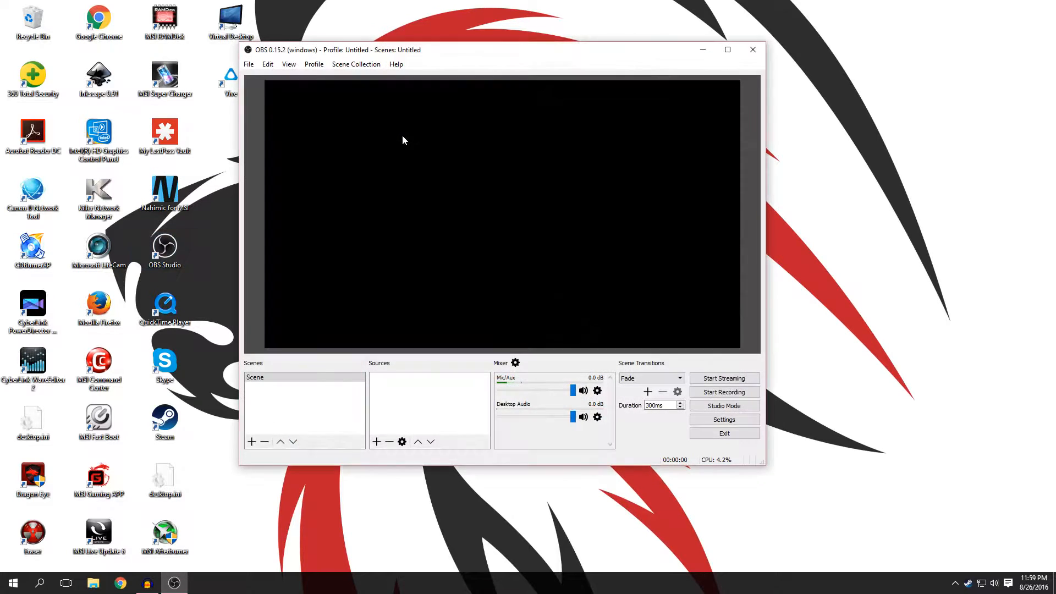
{"action": "mouse_move", "coordinate": [430, 132]}
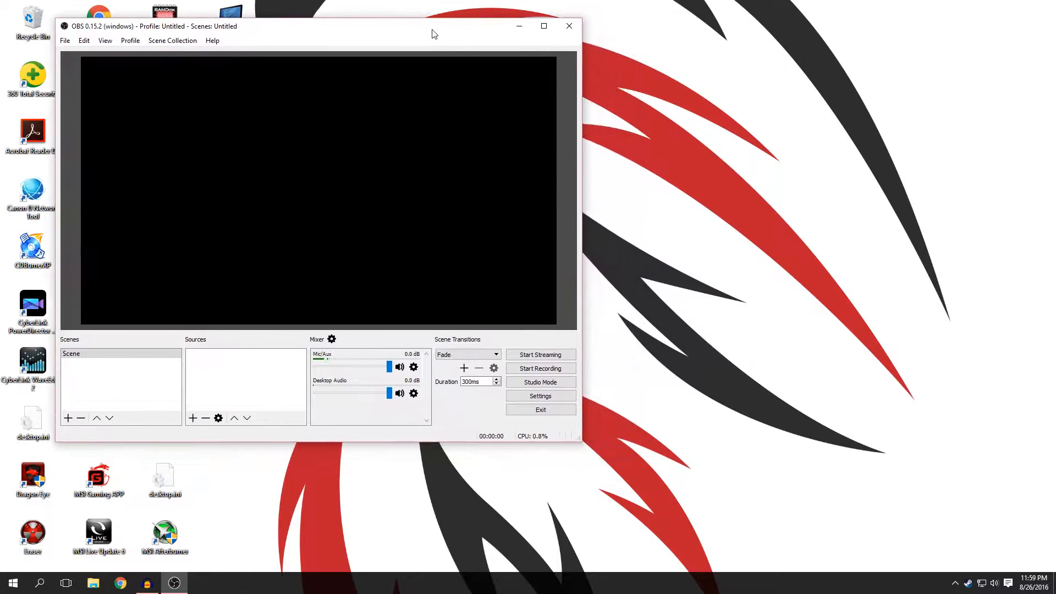
{"action": "left_click", "coordinate": [543, 26]}
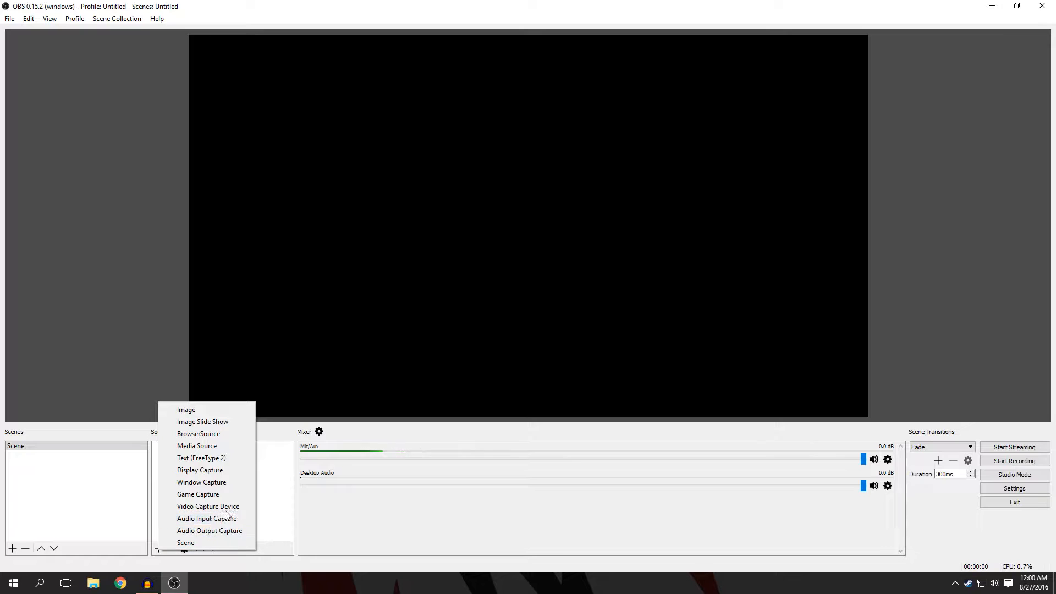
Step: Add a Video Capture Device source named 'HTC Vive', keeping its default properties
{"action": "left_click", "coordinate": [207, 506]}
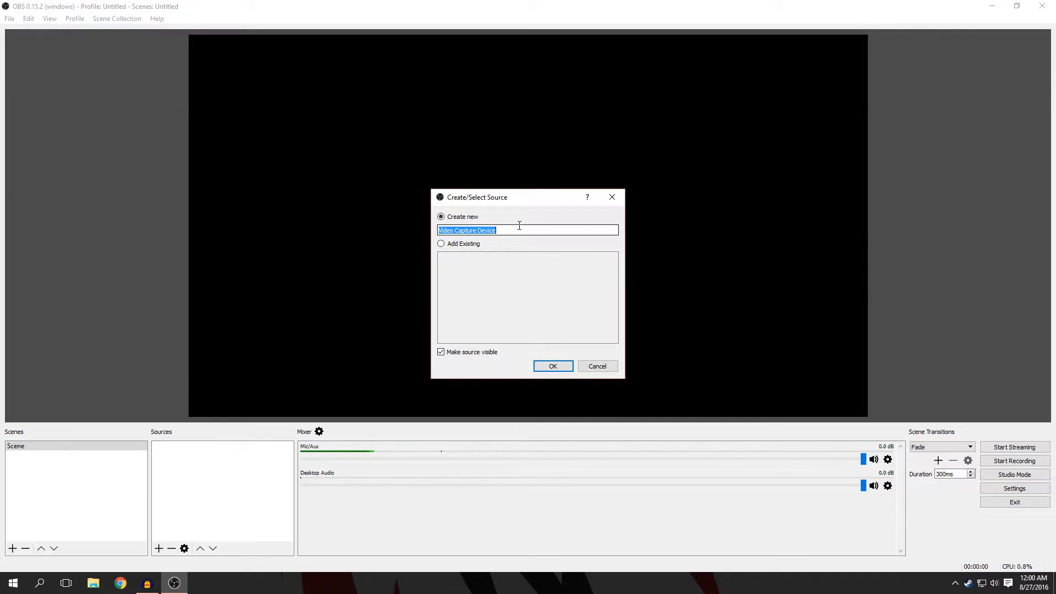
{"action": "type", "text": "HTC"}
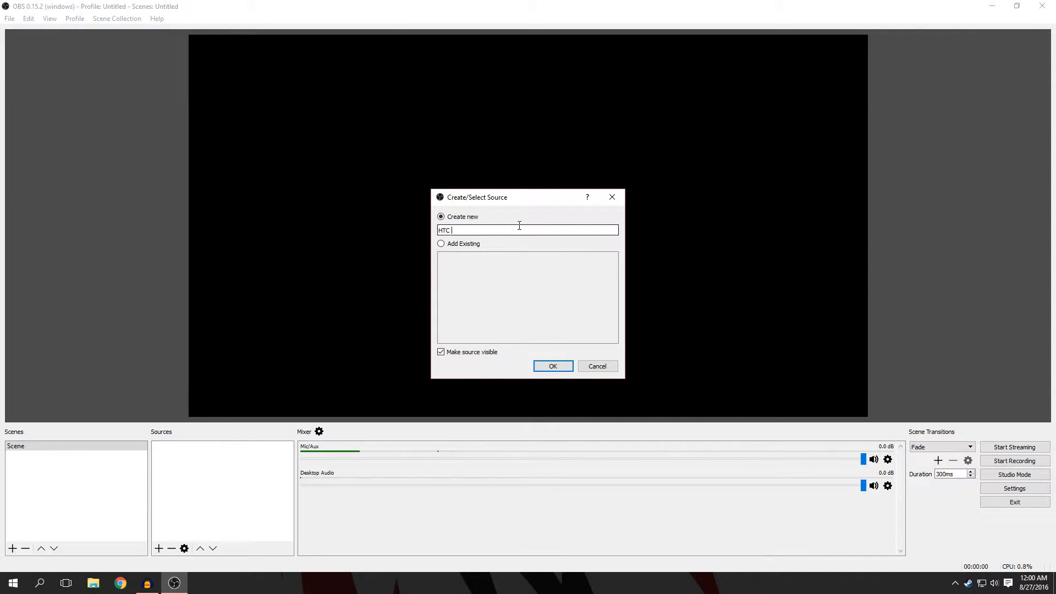
{"action": "type", "text": "Vive"}
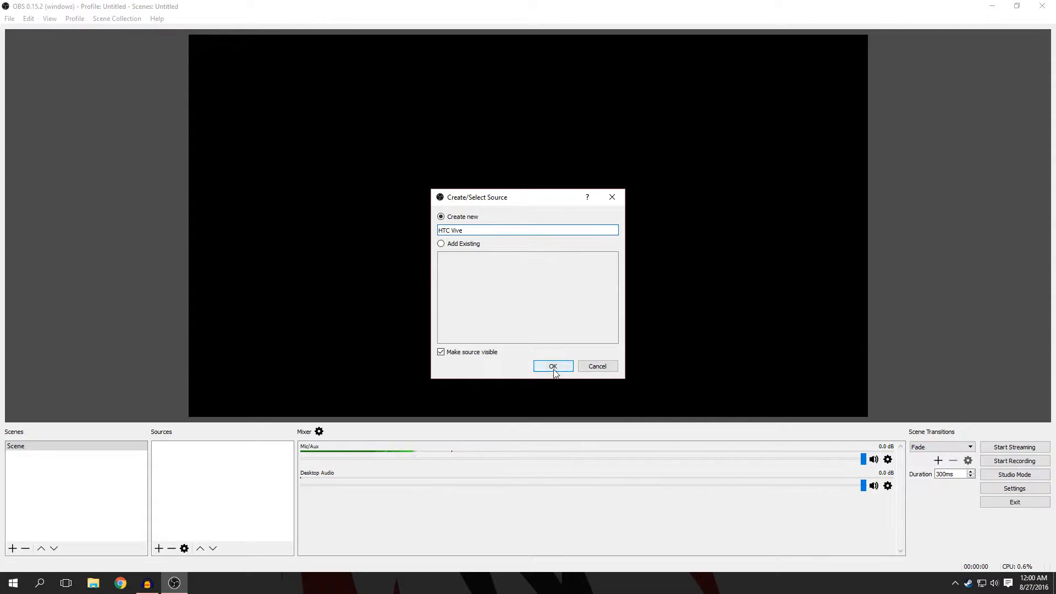
{"action": "left_click", "coordinate": [552, 366]}
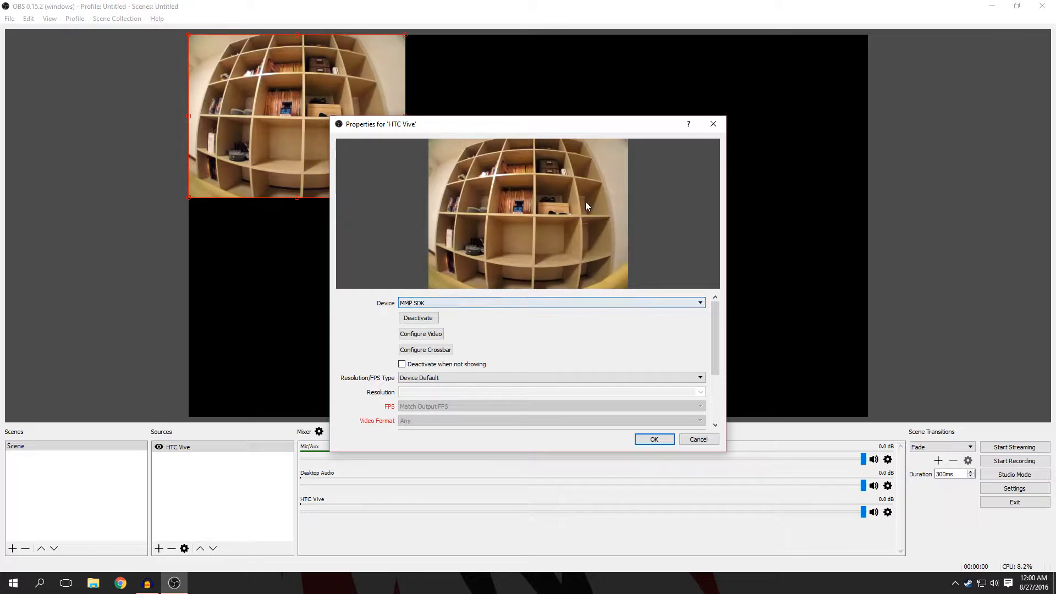
{"action": "mouse_move", "coordinate": [545, 196]}
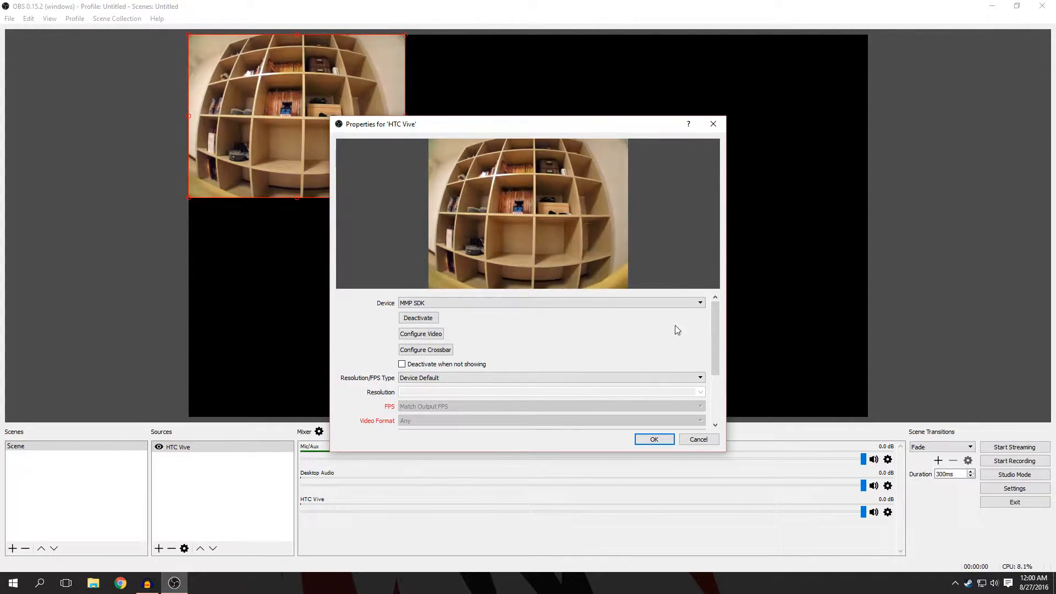
{"action": "scroll", "scroll_direction": "down", "scroll_amount": 3}
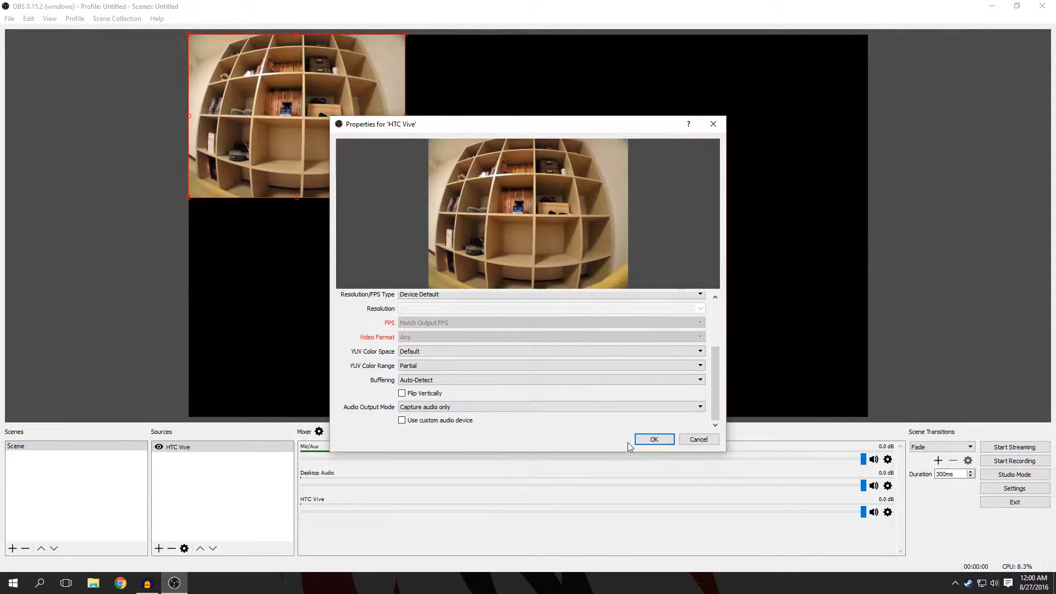
{"action": "left_click", "coordinate": [653, 438]}
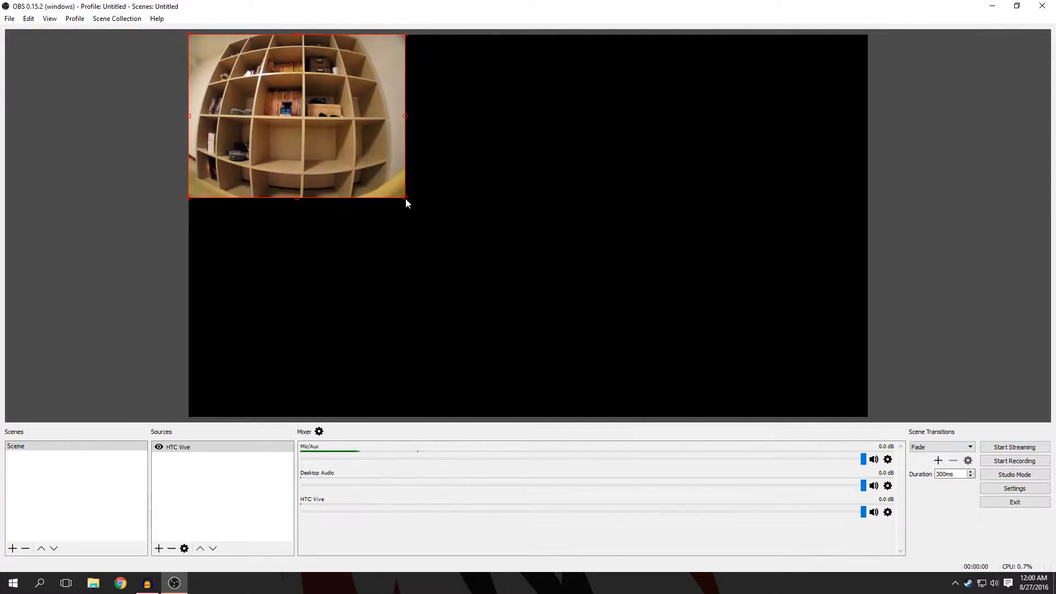
Step: Stretch the HTC Vive source from its bottom-right handle to fill the whole canvas
{"action": "left_click_drag", "start_coordinate": [404, 195], "coordinate": [835, 411]}
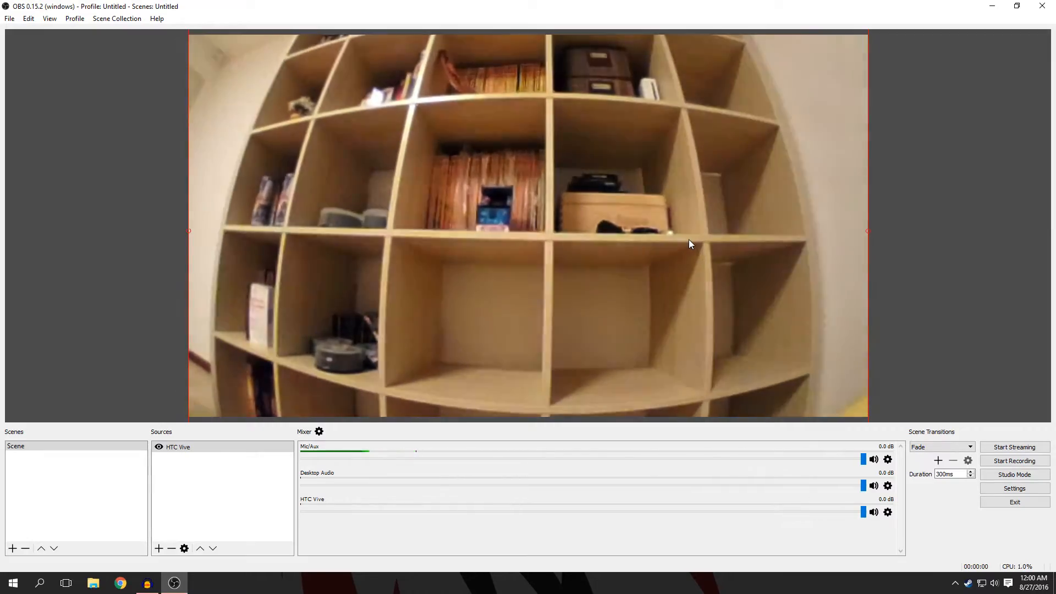
{"action": "mouse_move", "coordinate": [931, 177]}
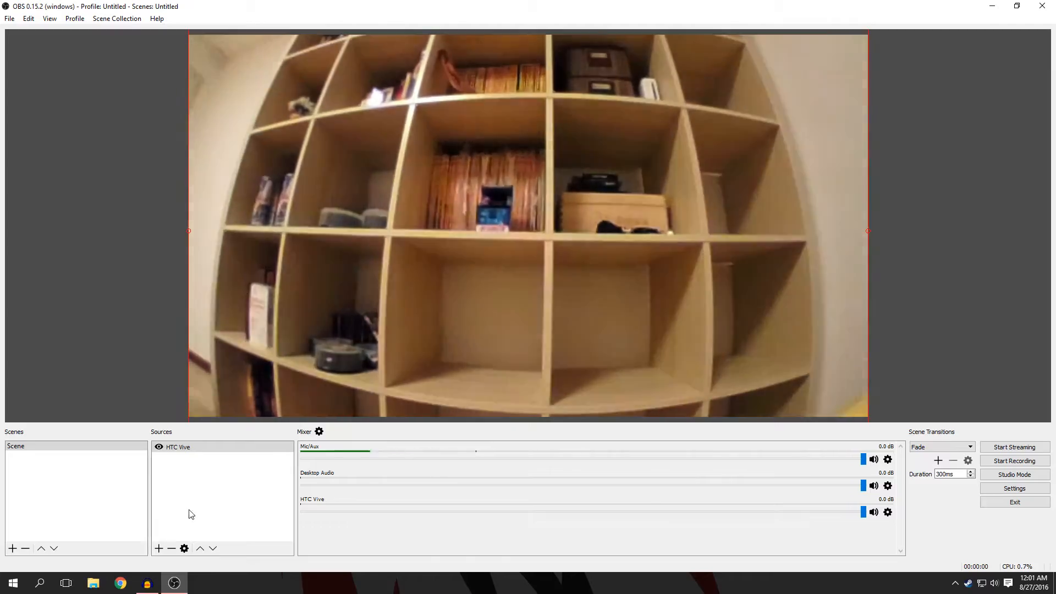
Step: Add a second video capture source 'WebCam' using the Microsoft LifeCam VX-6000 device
{"action": "left_click", "coordinate": [12, 548]}
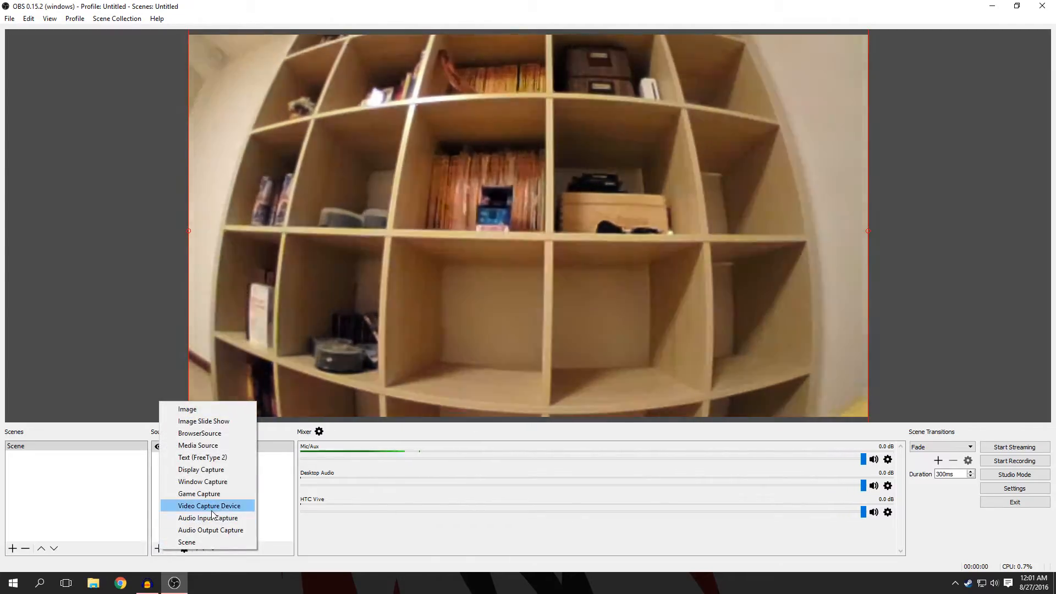
{"action": "left_click", "coordinate": [209, 506]}
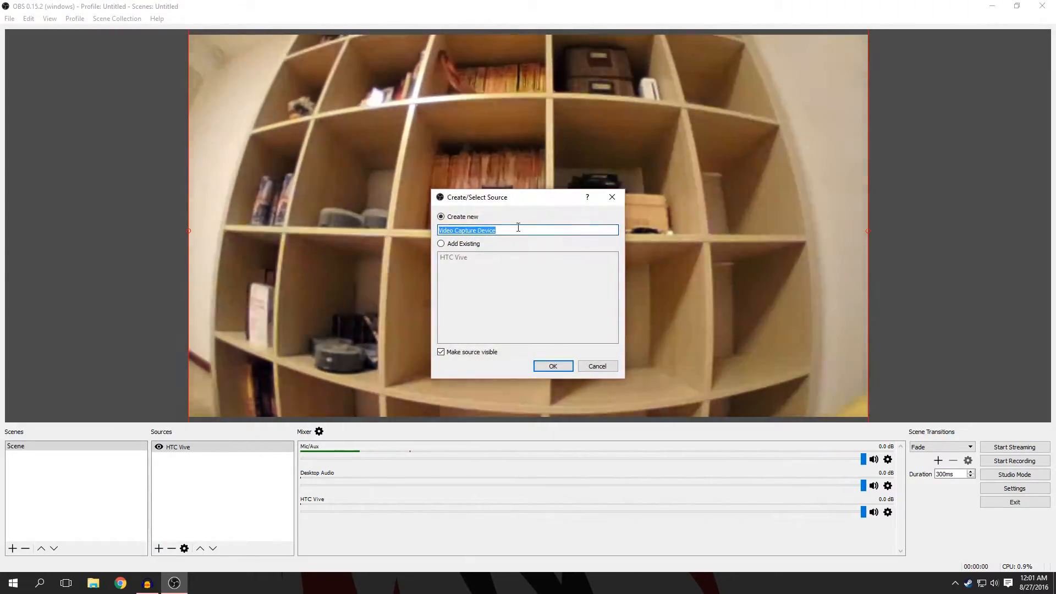
{"action": "type", "text": "WeC"}
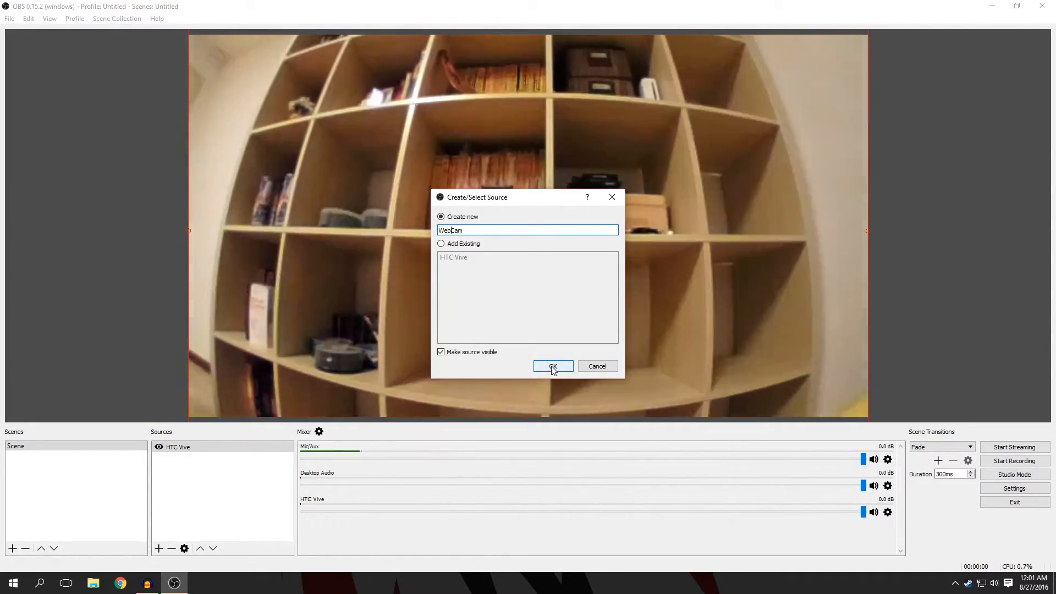
{"action": "left_click", "coordinate": [552, 365]}
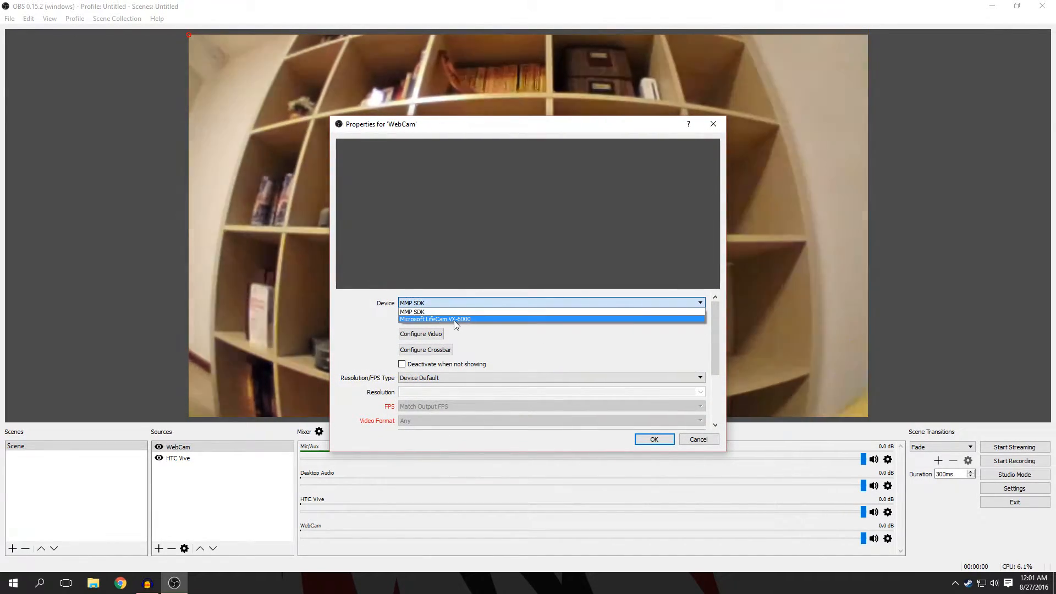
{"action": "left_click", "coordinate": [434, 318]}
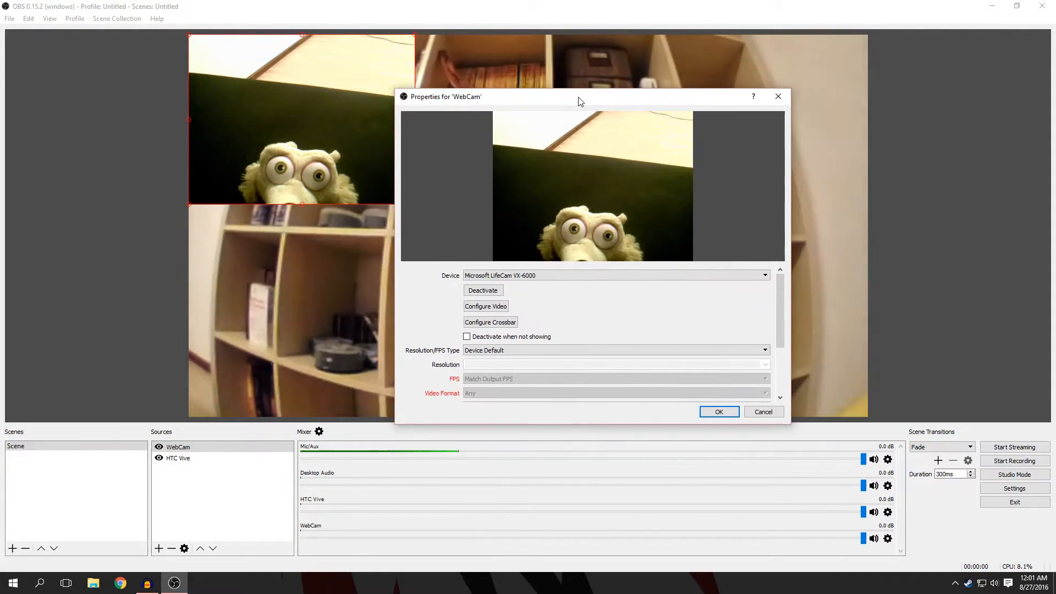
{"action": "scroll", "scroll_direction": "down", "scroll_amount": 3}
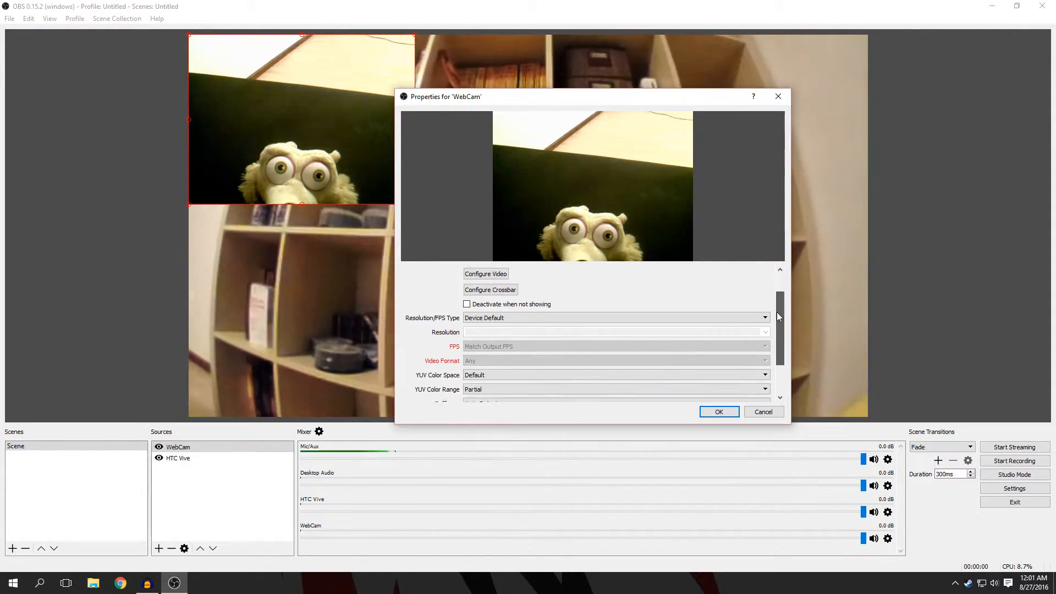
{"action": "scroll", "scroll_direction": "down", "scroll_amount": 3}
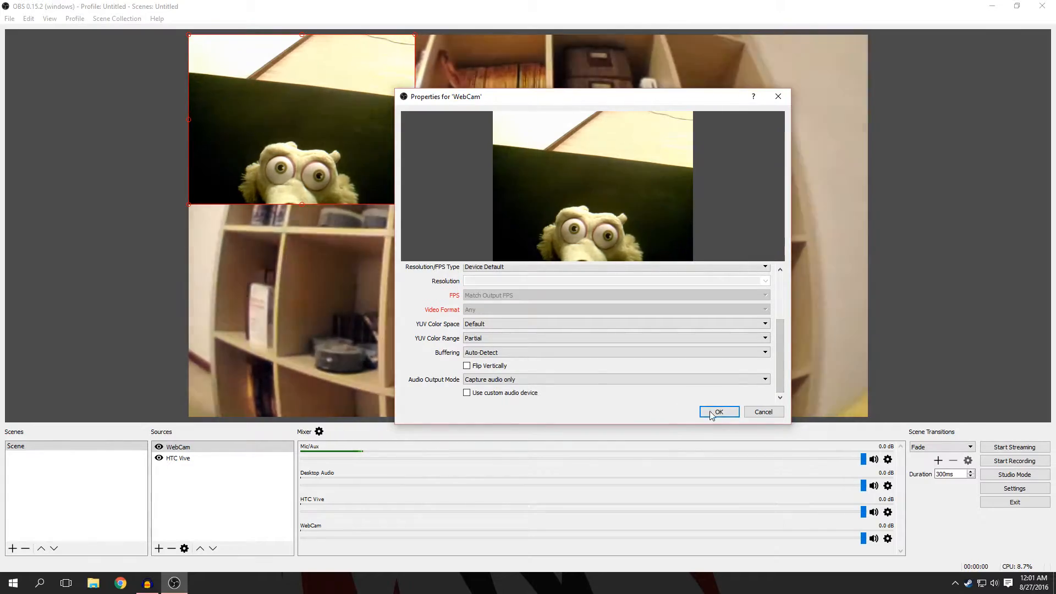
{"action": "left_click", "coordinate": [719, 412]}
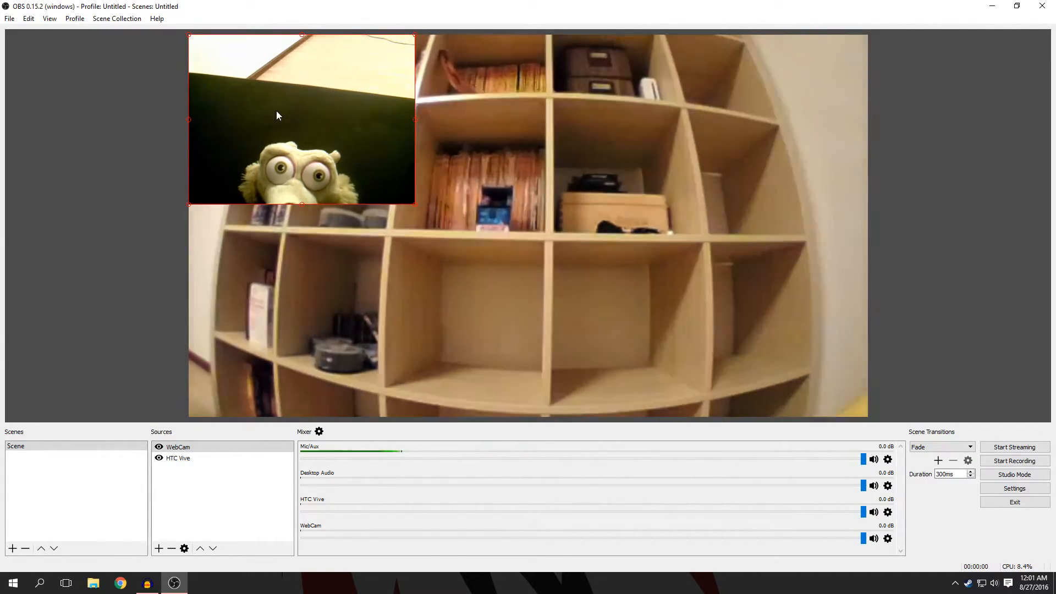
Step: Move the WebCam picture to the top-right, then into the canvas's bottom-left corner
{"action": "left_click_drag", "start_coordinate": [301, 119], "coordinate": [719, 120]}
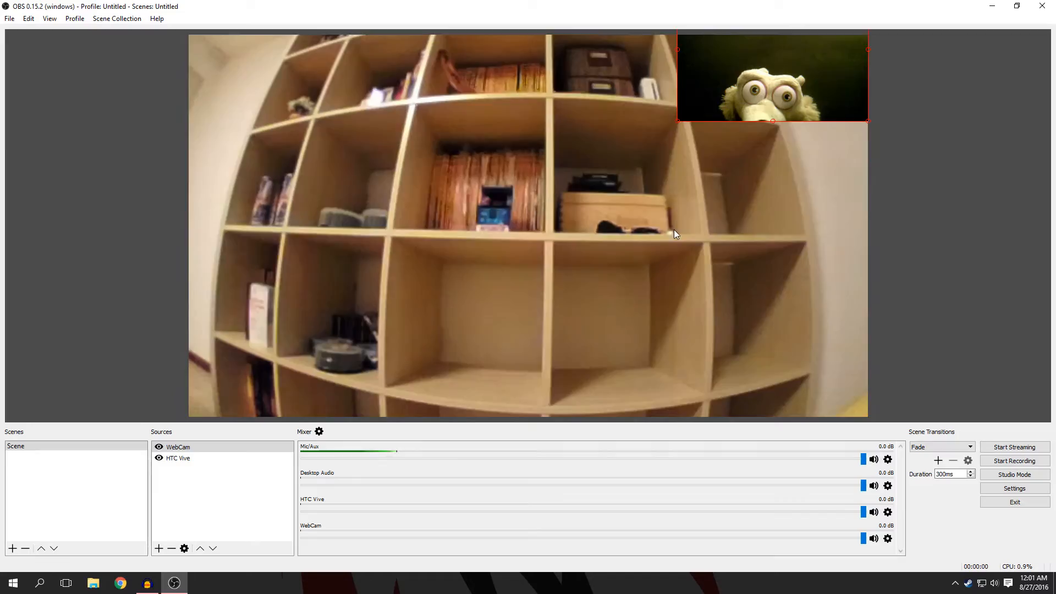
{"action": "mouse_move", "coordinate": [644, 109]}
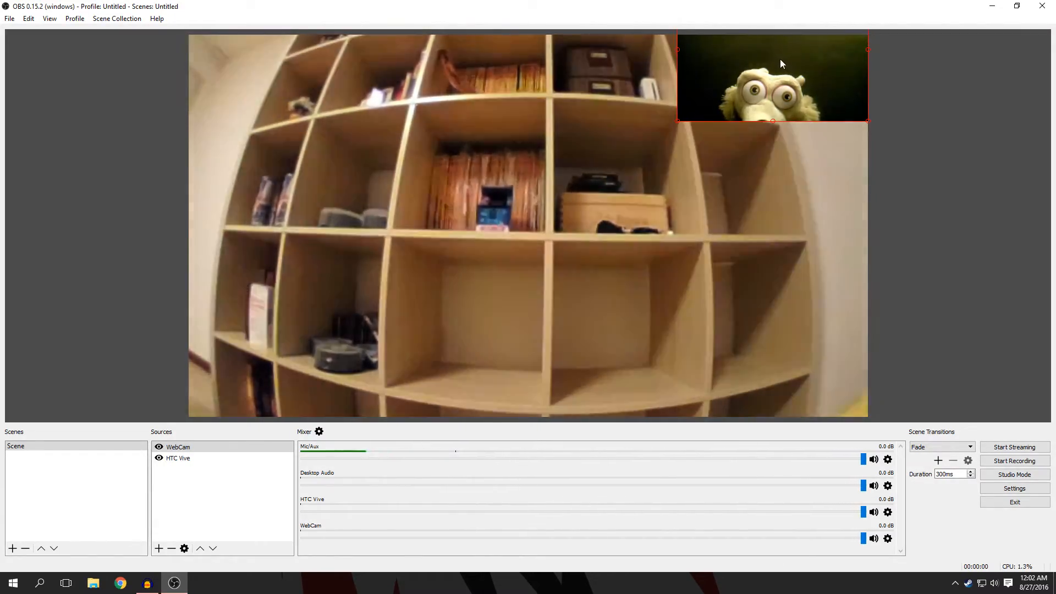
{"action": "left_click_drag", "start_coordinate": [772, 76], "coordinate": [282, 343]}
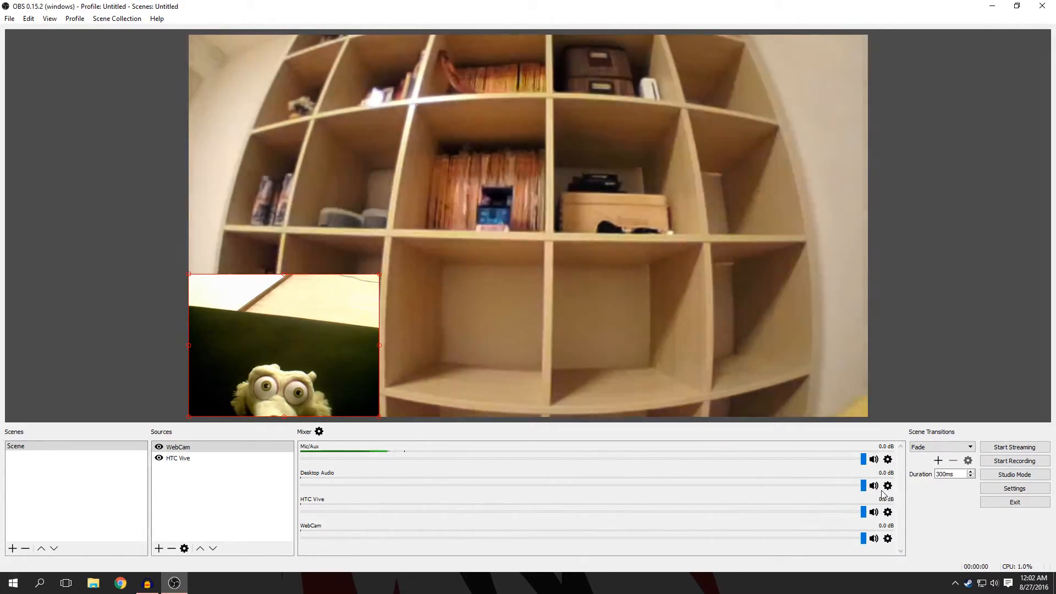
Step: Mute the HTC Vive and other extra audio channels in the Mixer
{"action": "left_click", "coordinate": [873, 512]}
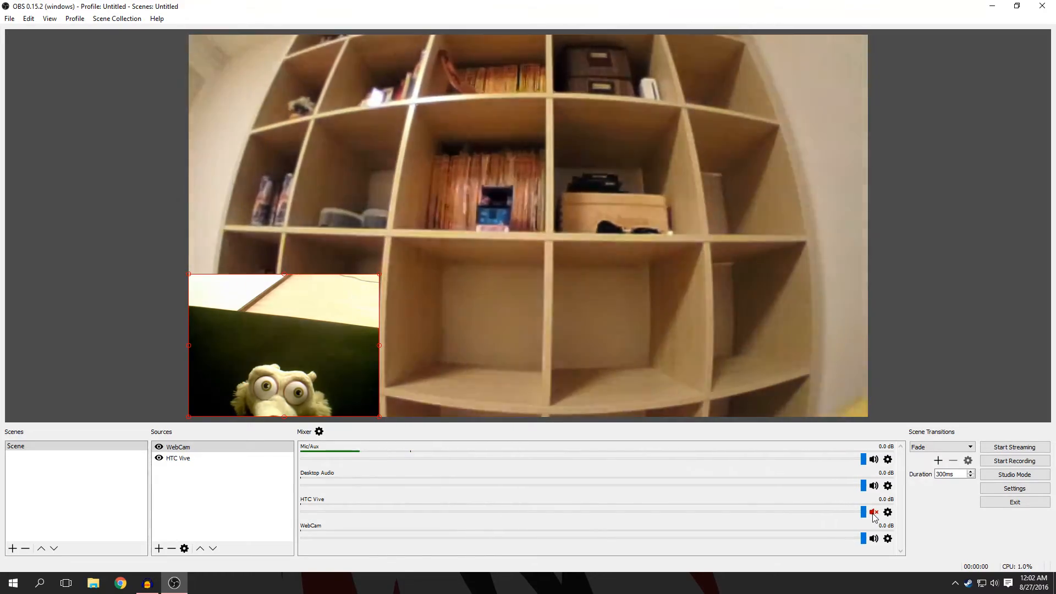
{"action": "left_click", "coordinate": [873, 537]}
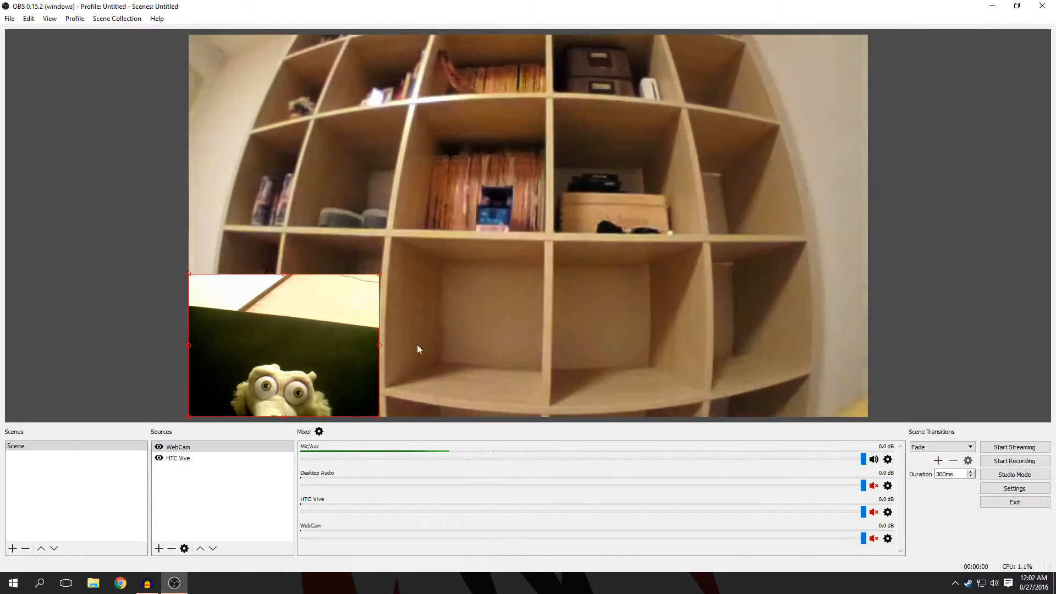
{"action": "left_click", "coordinate": [75, 18]}
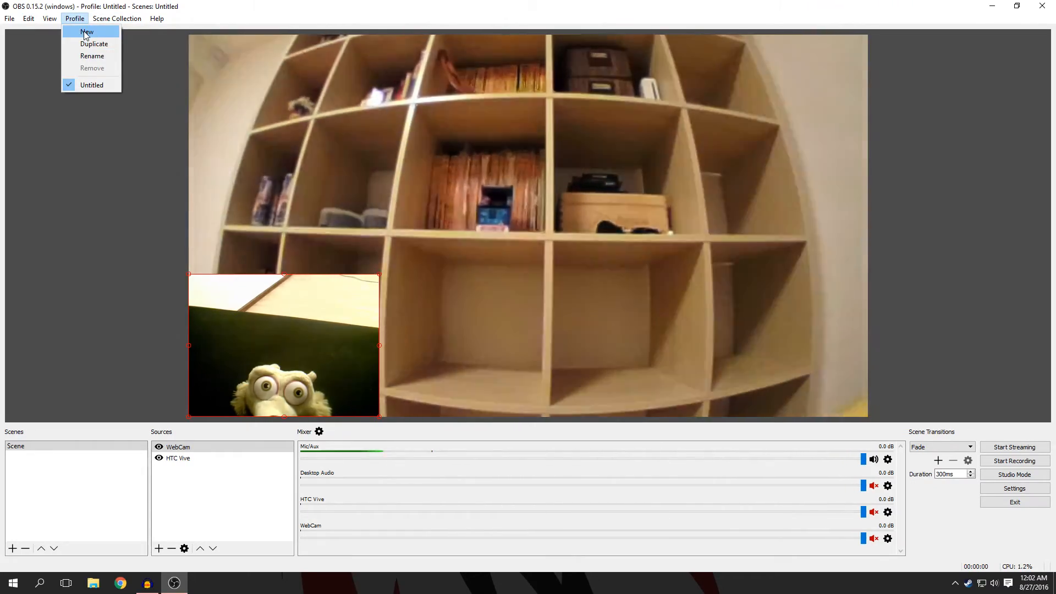
Step: Create a new profile named '2 Camera Setup' and make it active
{"action": "left_click", "coordinate": [86, 32]}
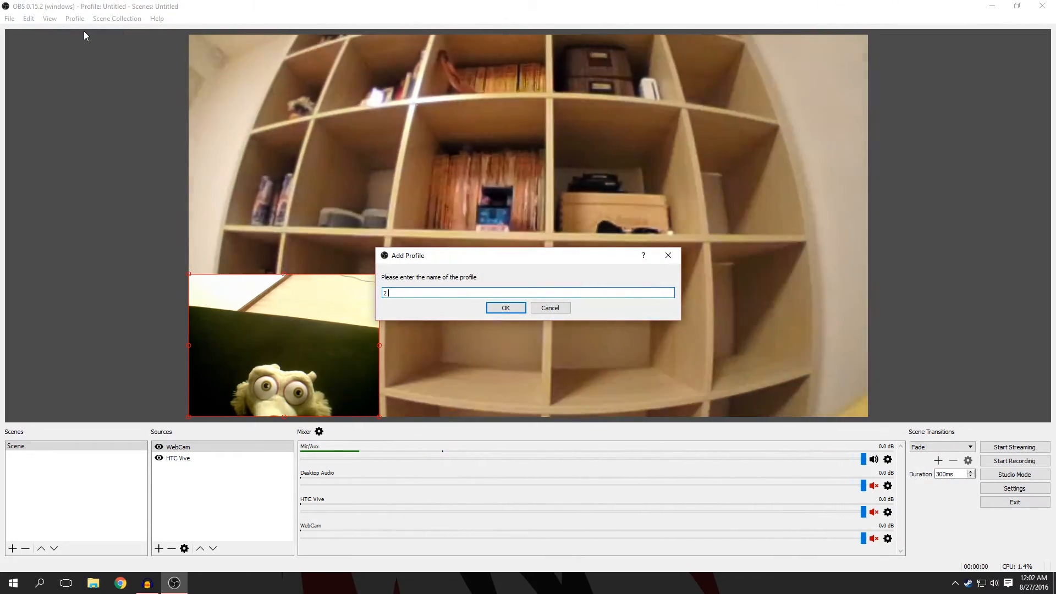
{"action": "type", "text": "Camera"}
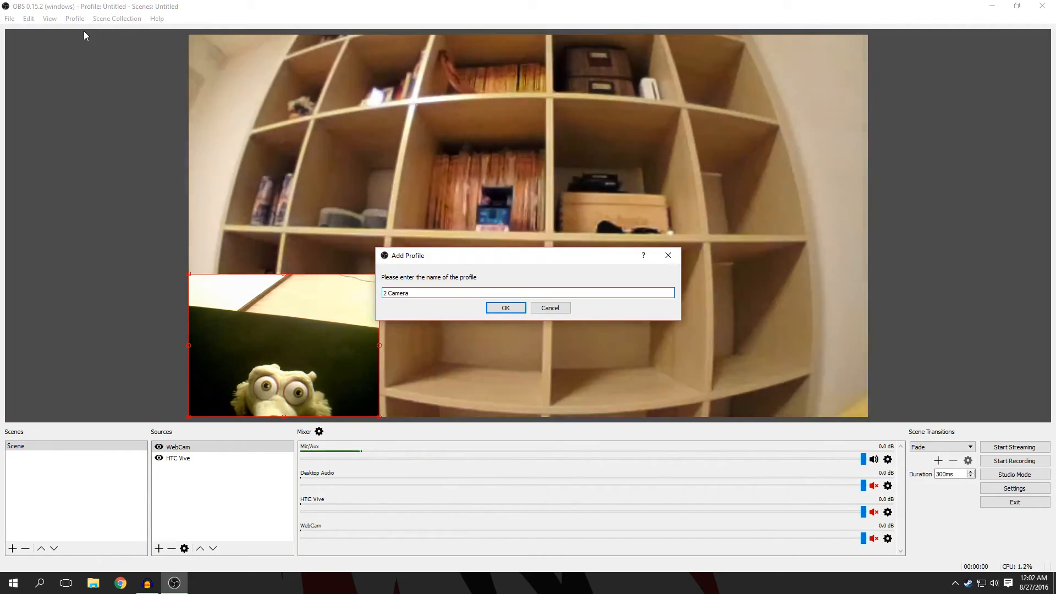
{"action": "type", "text": "Setup"}
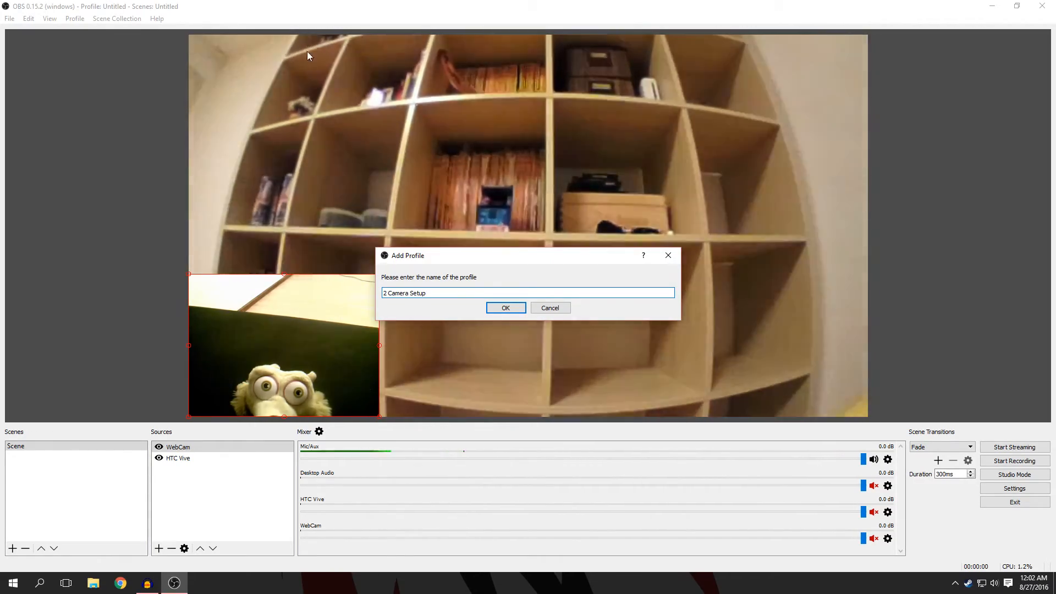
{"action": "left_click", "coordinate": [504, 308]}
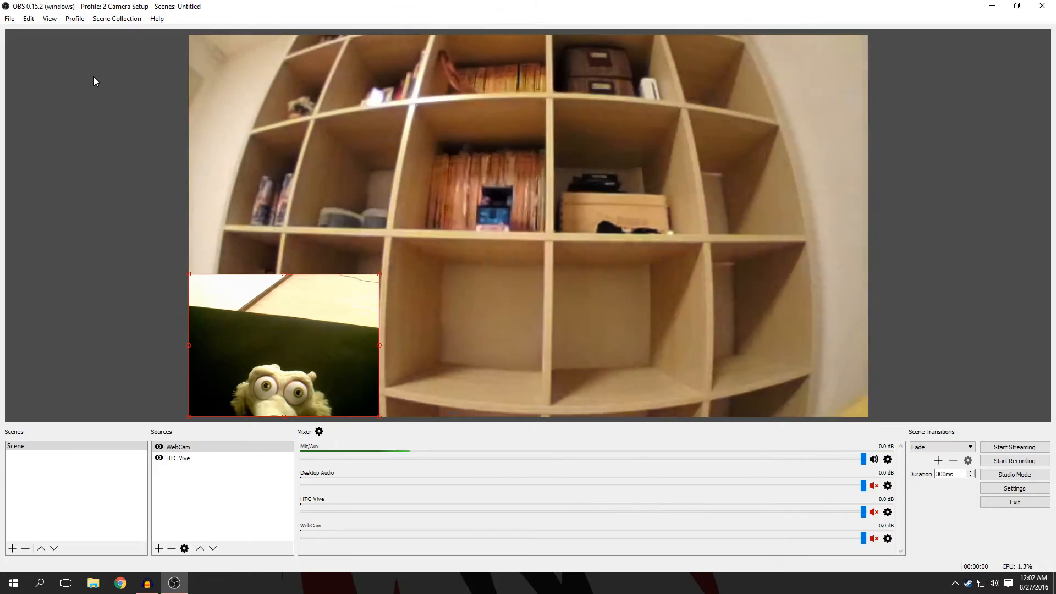
{"action": "left_click", "coordinate": [75, 18]}
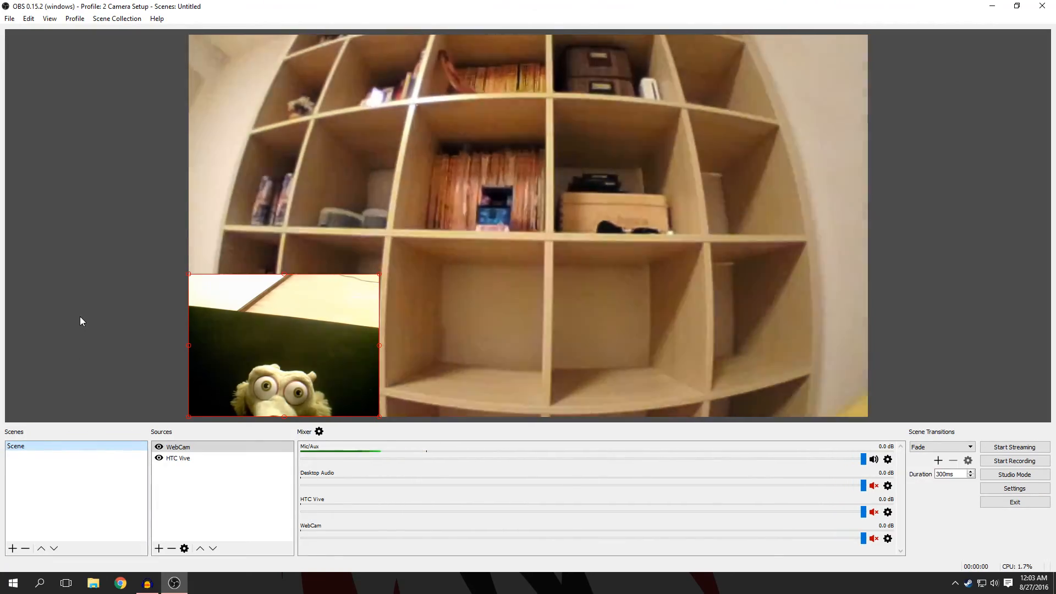
{"action": "mouse_move", "coordinate": [192, 264]}
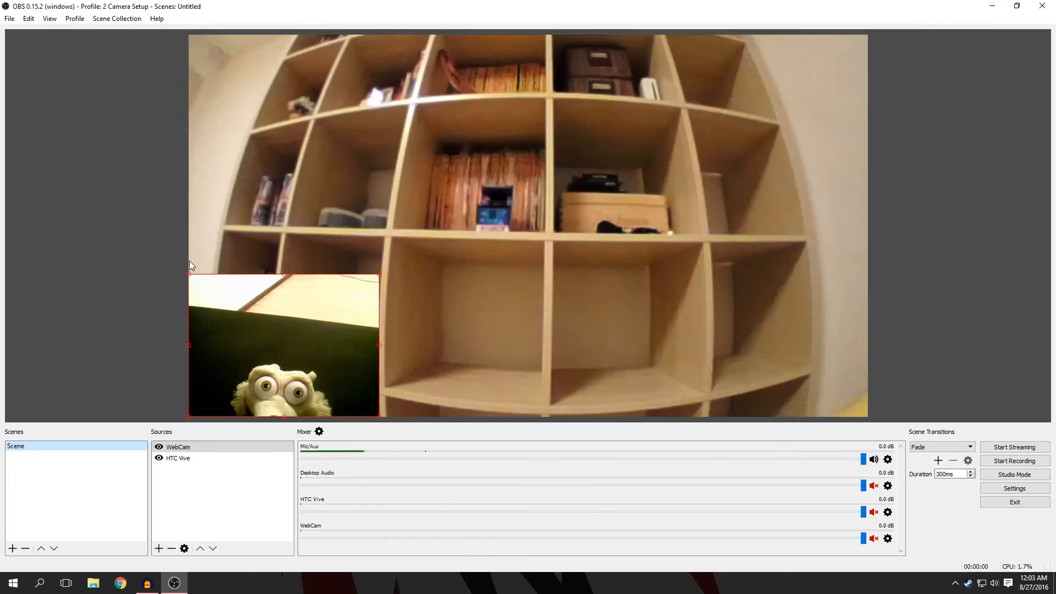